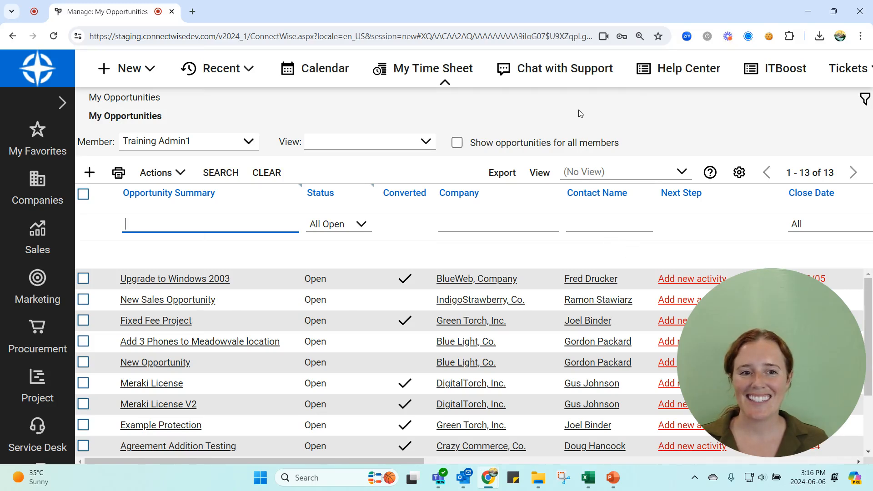
mouse_move(357, 118)
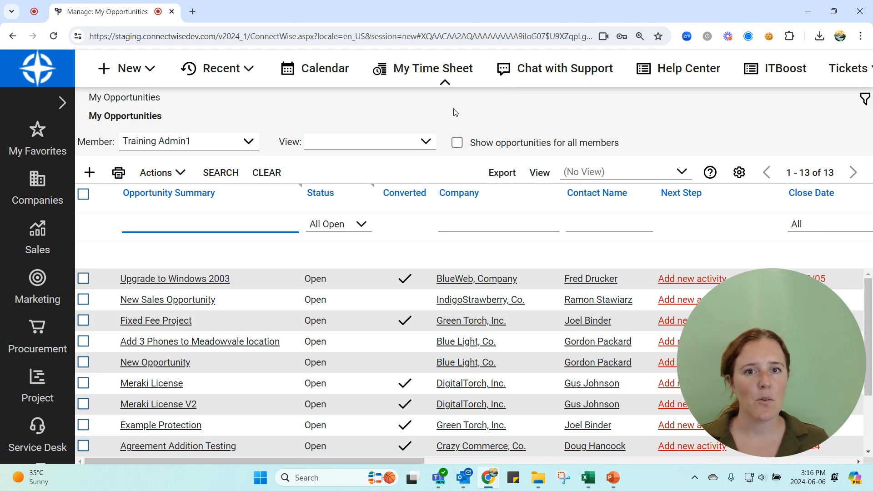
mouse_move(638, 460)
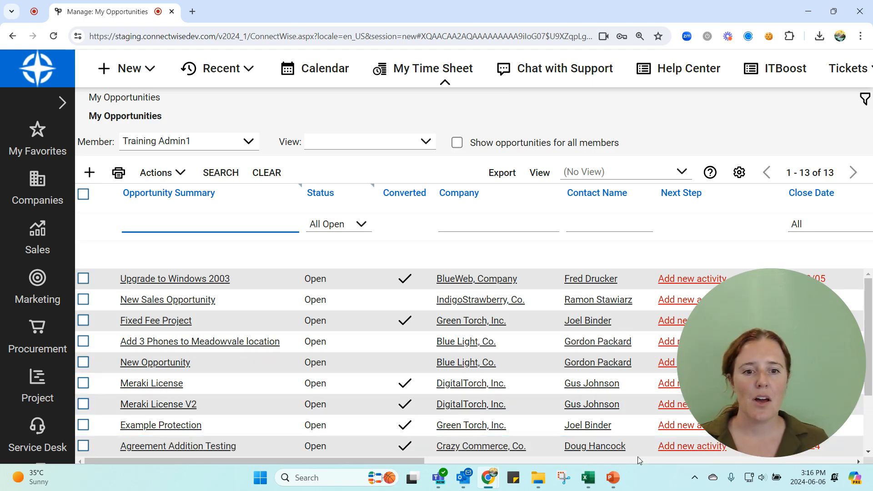
Open Opportunity 8, 'Upgrade to Windows 2003' for BlueWeb, from My Opportunities
click(613, 478)
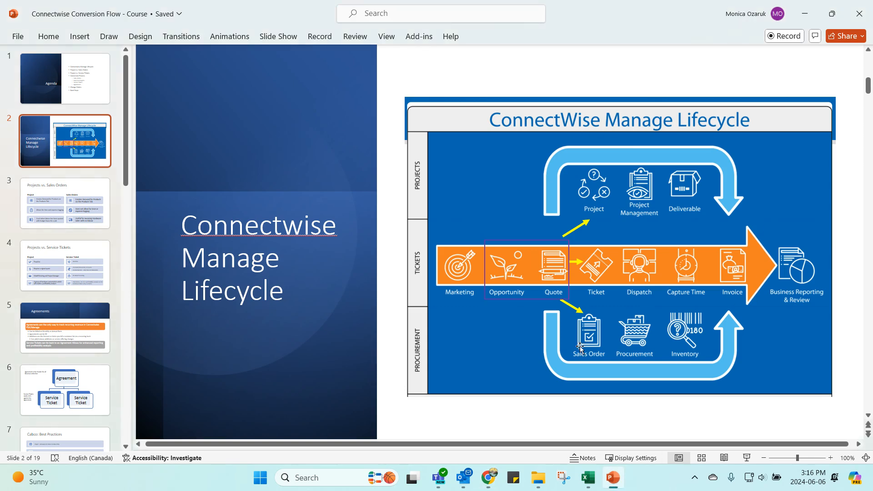
mouse_move(660, 184)
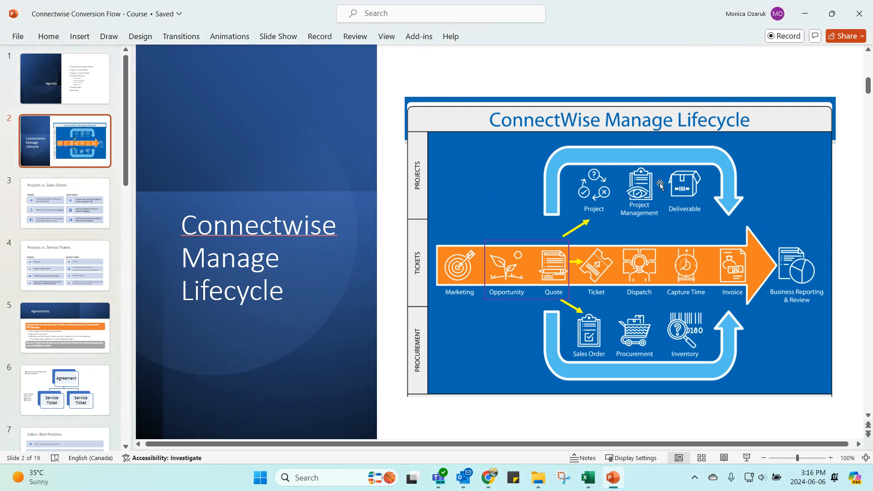
mouse_move(513, 253)
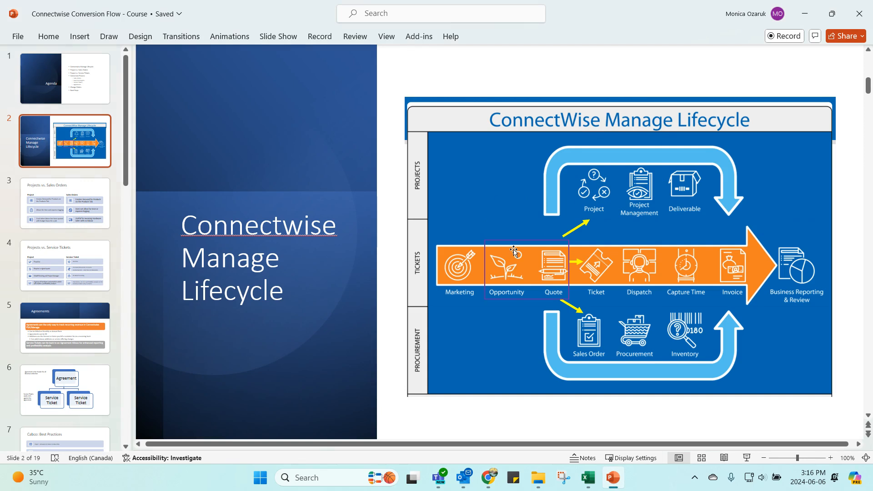
mouse_move(551, 272)
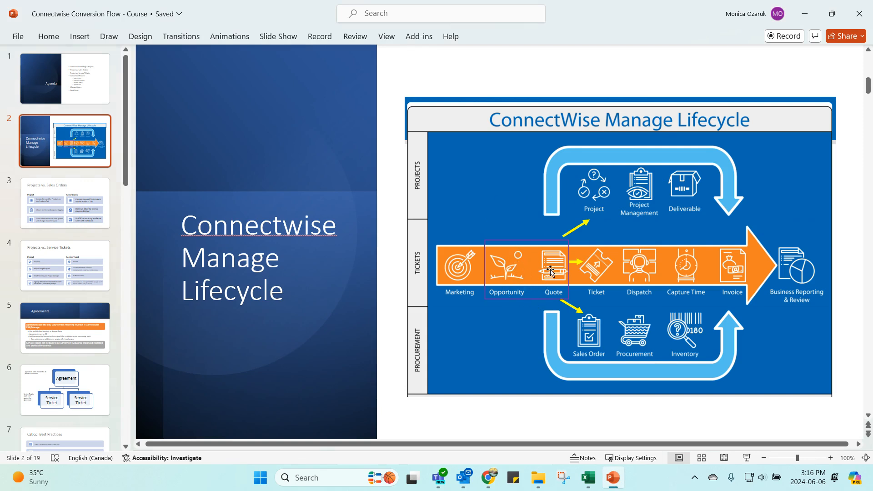
mouse_move(606, 184)
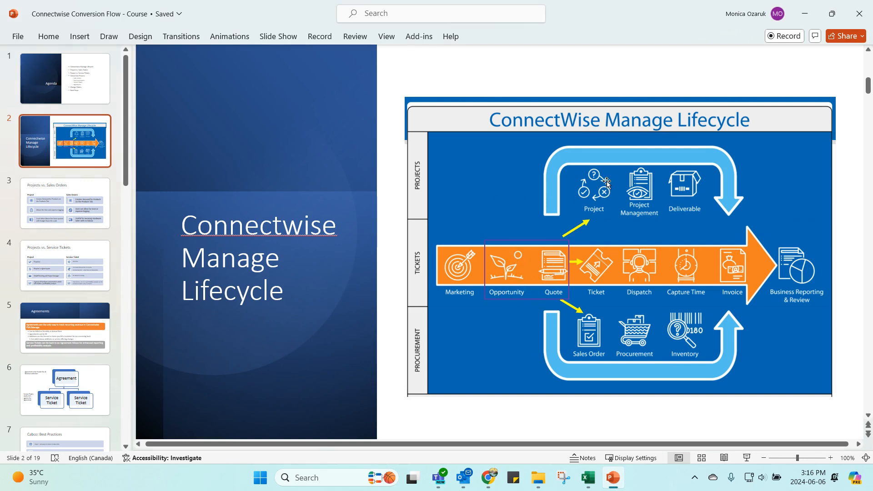
mouse_move(593, 340)
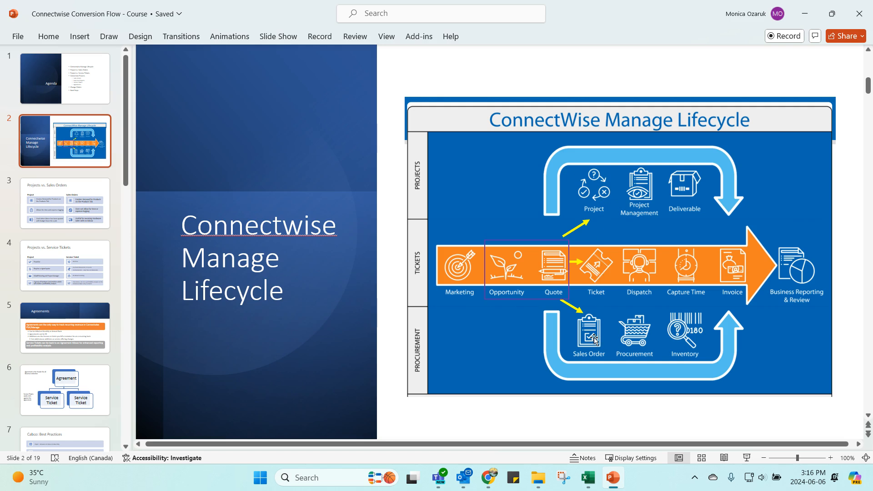
mouse_move(608, 276)
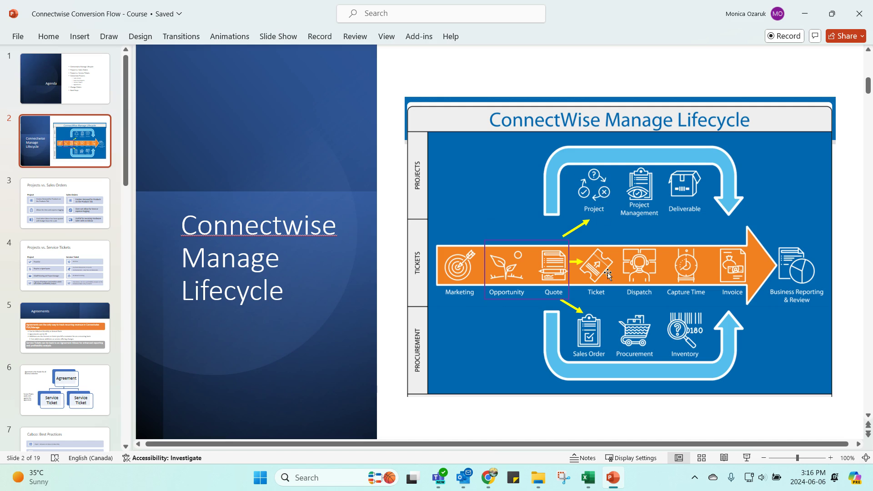
mouse_move(599, 187)
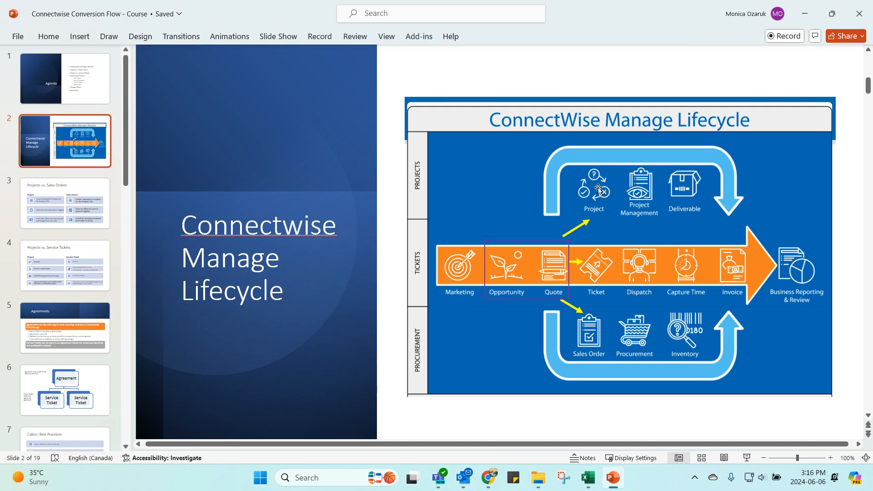
mouse_move(612, 334)
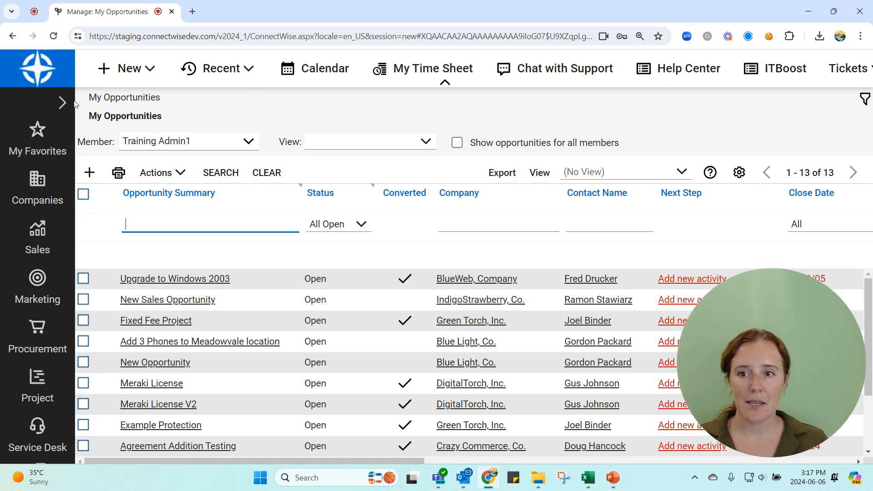
mouse_move(42, 236)
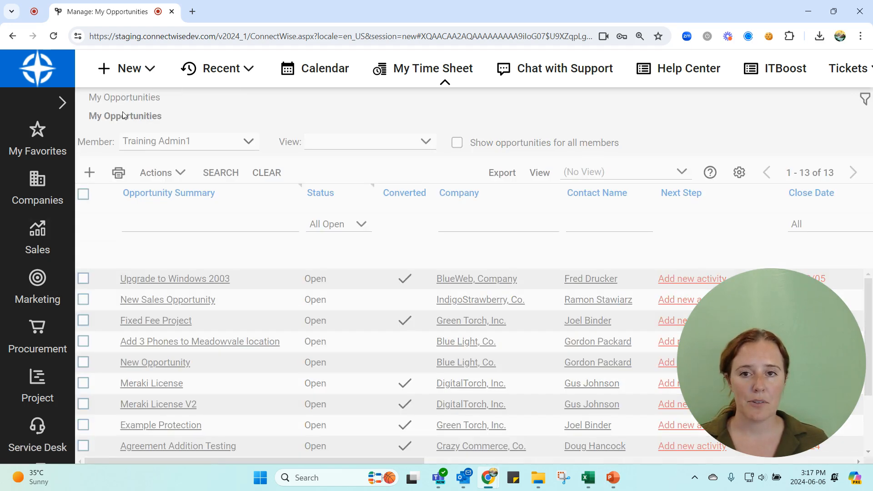
click(210, 223)
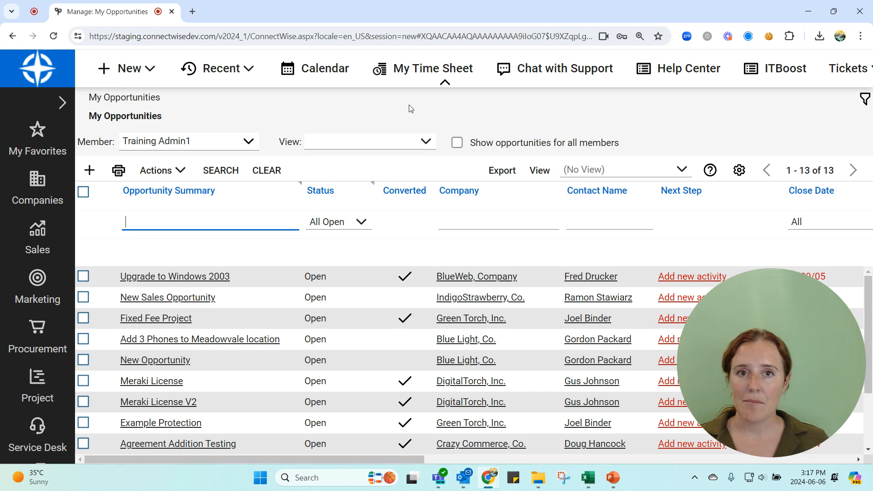
mouse_move(492, 123)
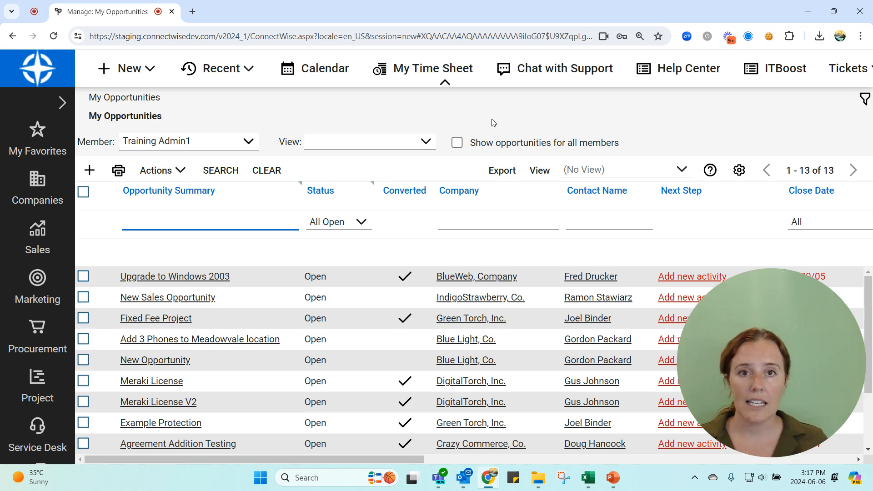
click(211, 221)
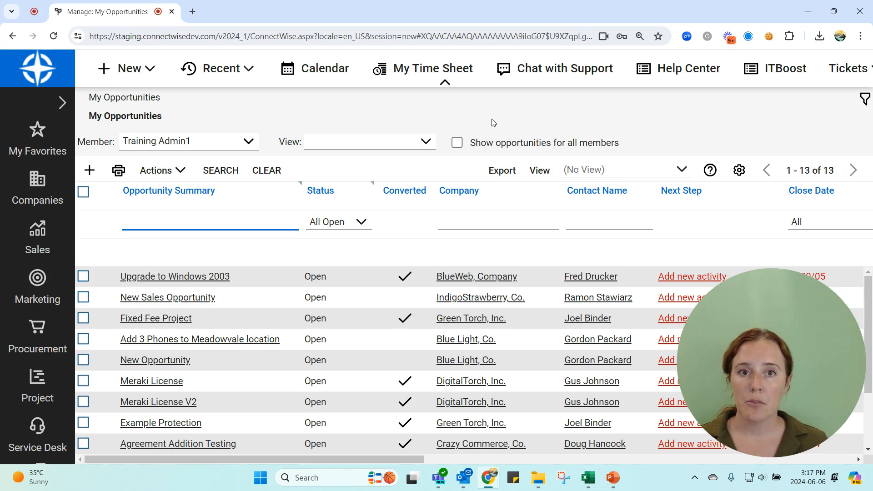
click(210, 221)
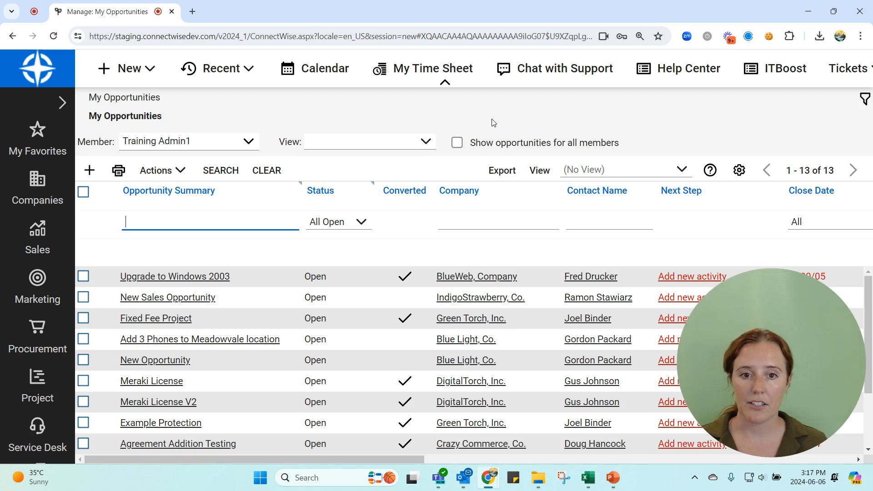
mouse_move(289, 121)
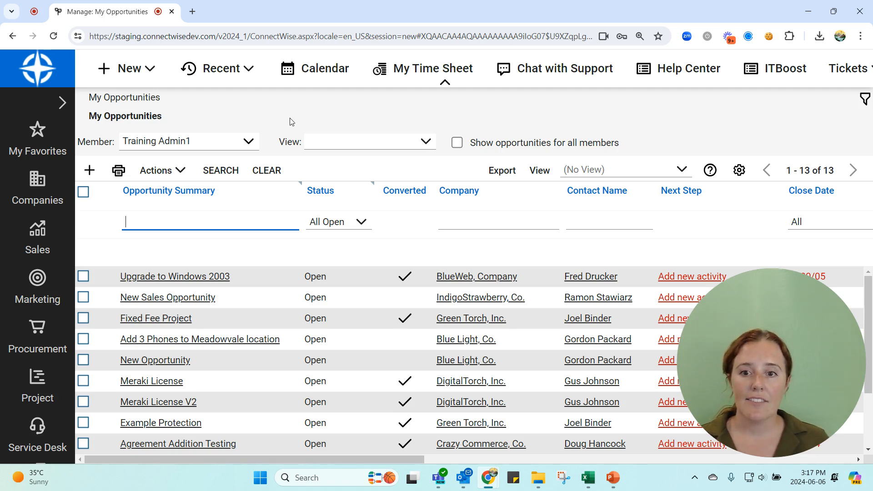
click(174, 276)
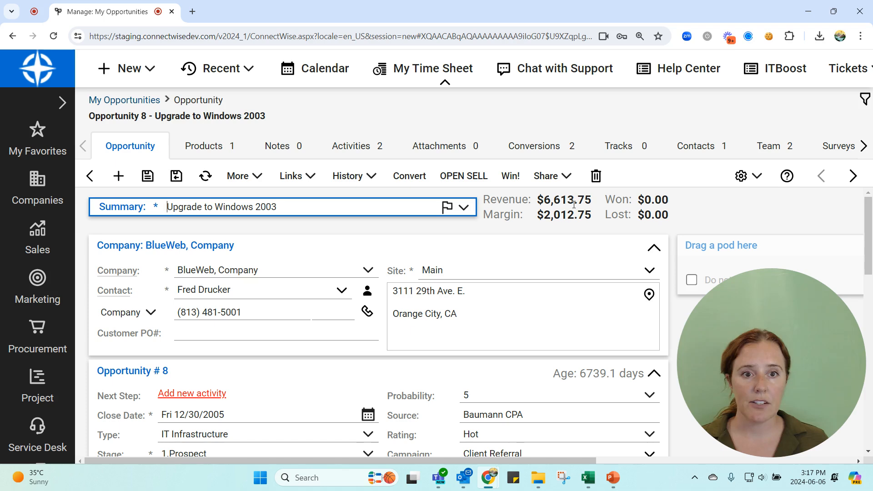
click(205, 146)
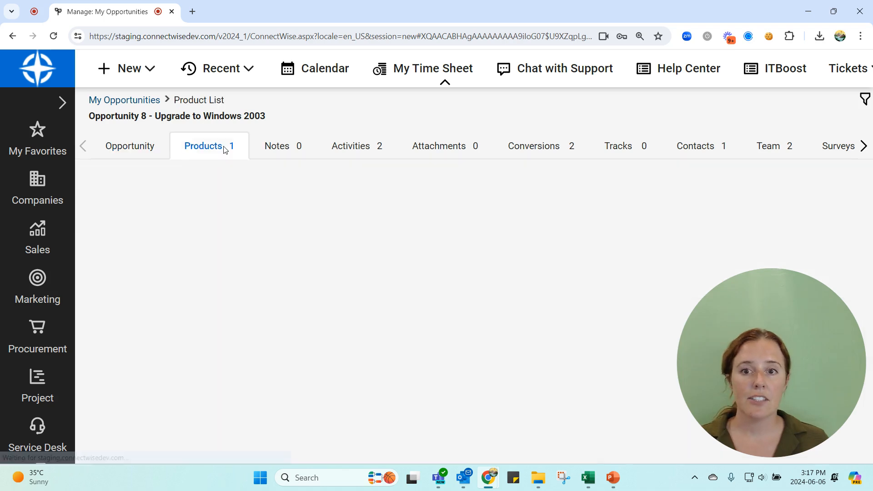
click(204, 146)
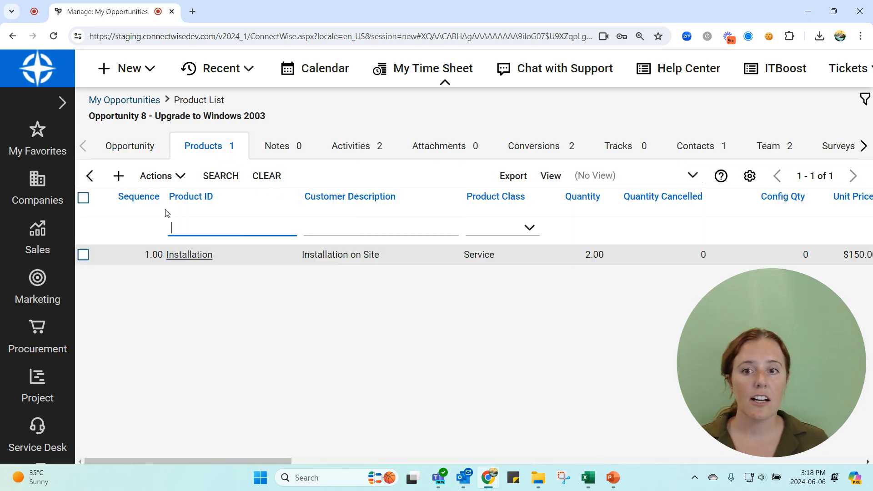
click(129, 146)
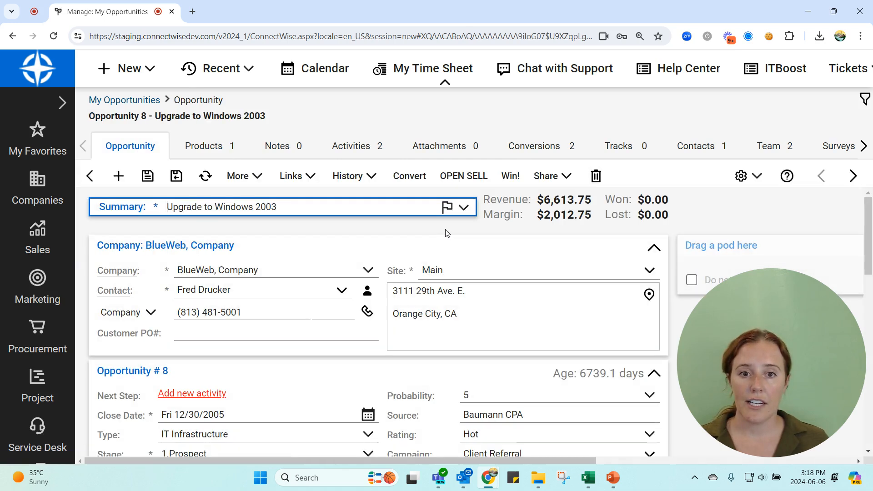
mouse_move(466, 251)
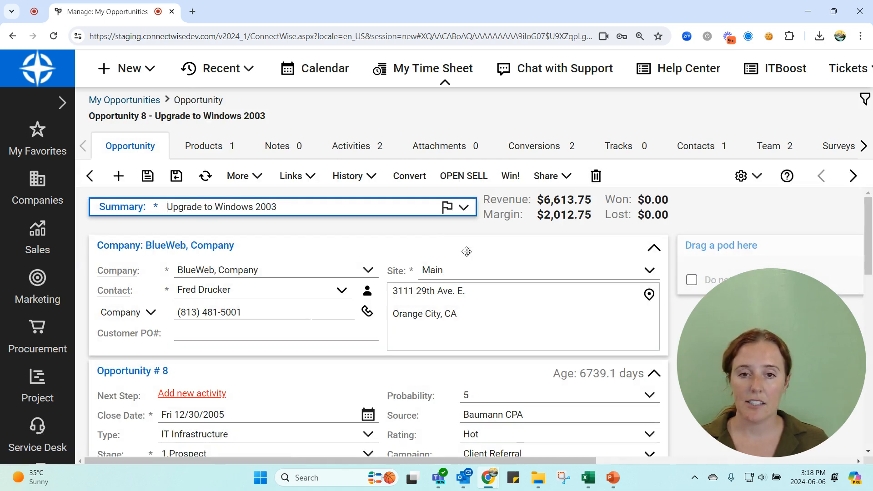
mouse_move(613, 478)
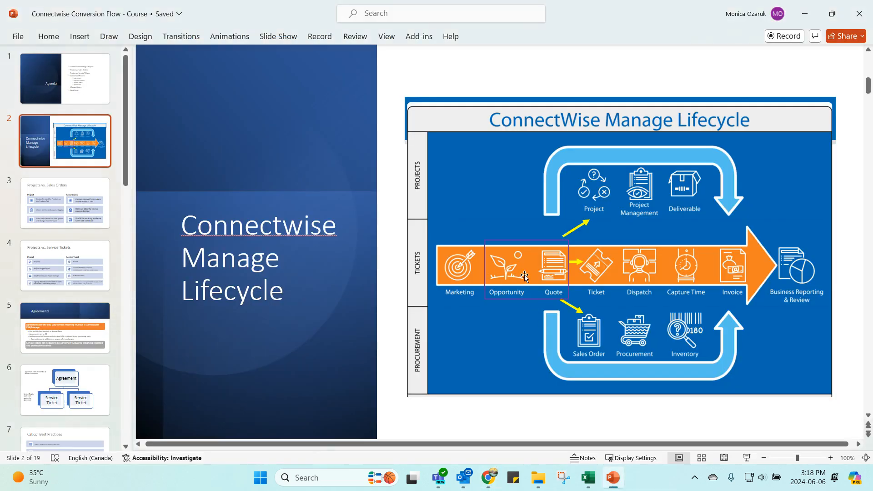
mouse_move(536, 272)
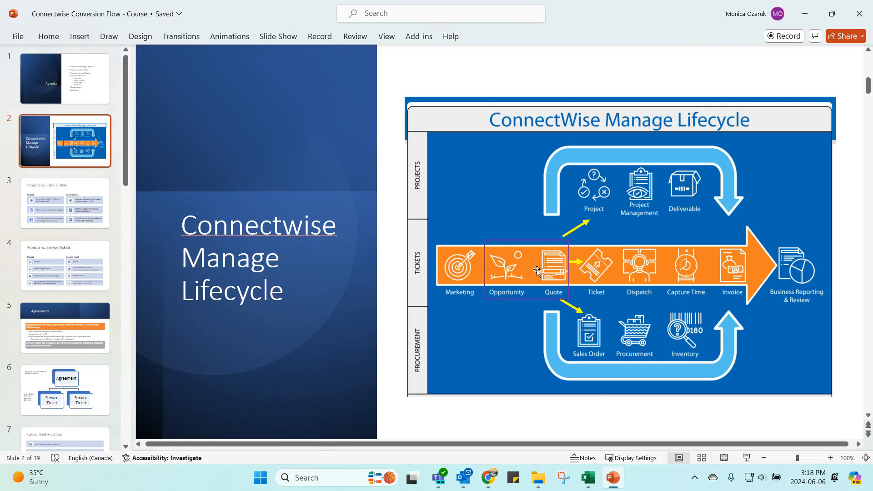
mouse_move(534, 260)
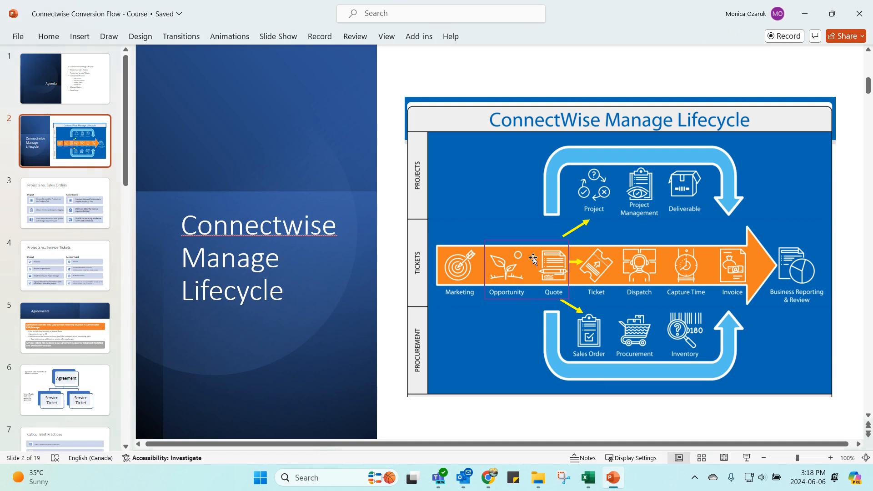
mouse_move(545, 273)
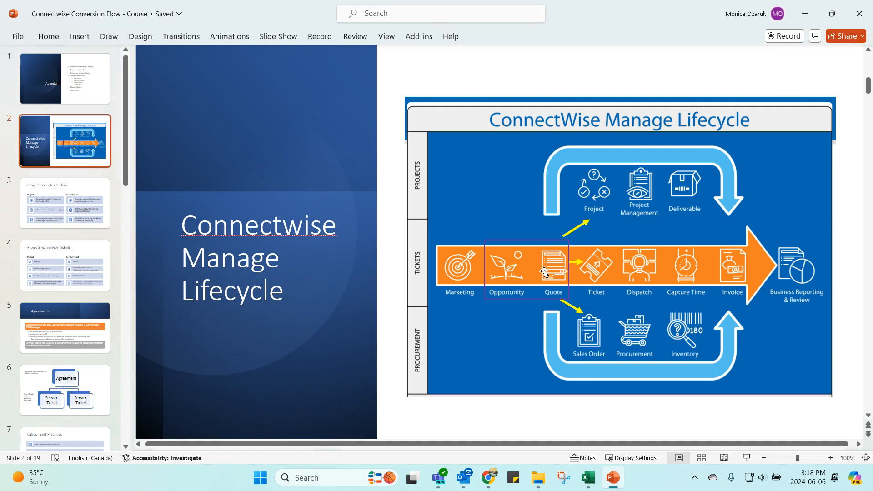
mouse_move(521, 267)
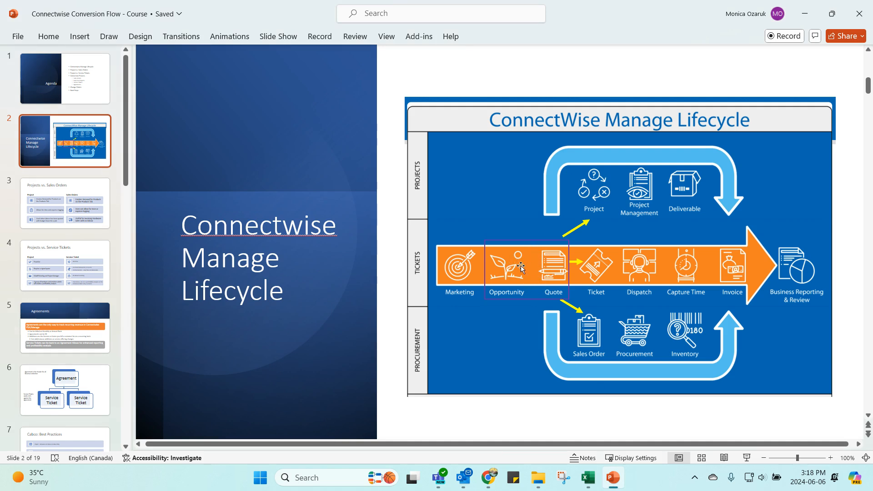
mouse_move(537, 258)
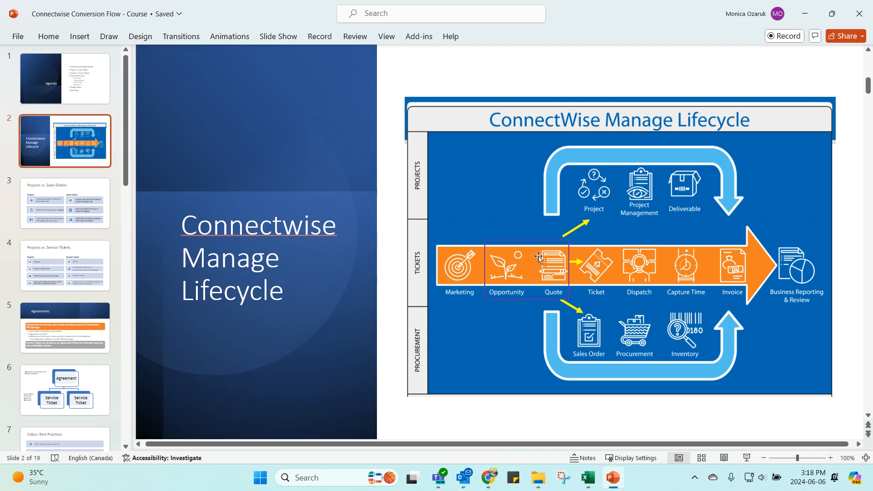
mouse_move(553, 268)
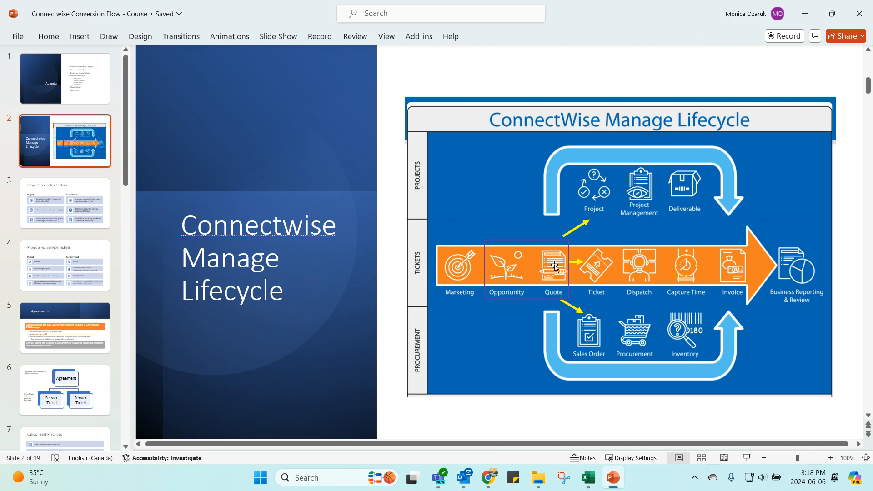
mouse_move(551, 268)
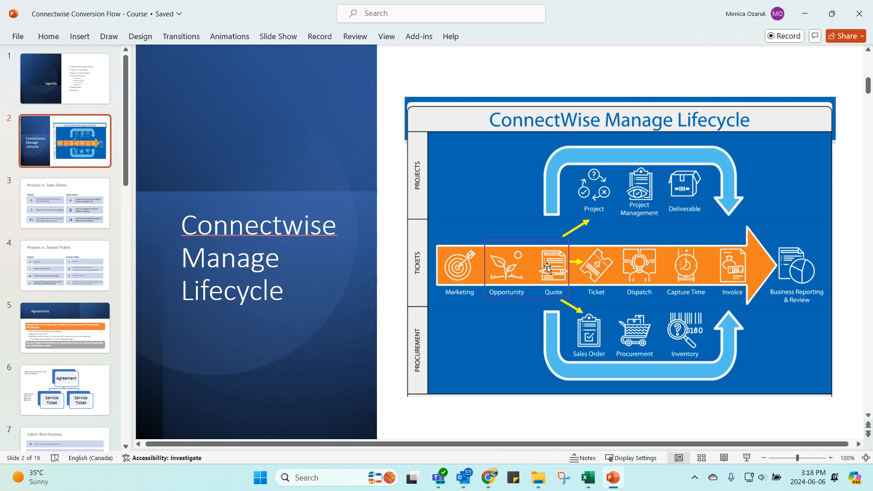
Switch back to the browser showing Opportunity 8 with its two recorded conversions
click(489, 478)
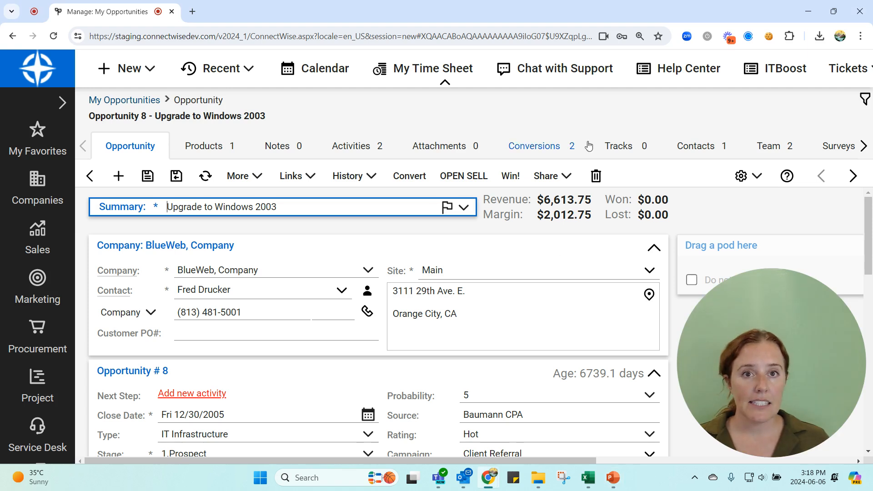
mouse_move(550, 202)
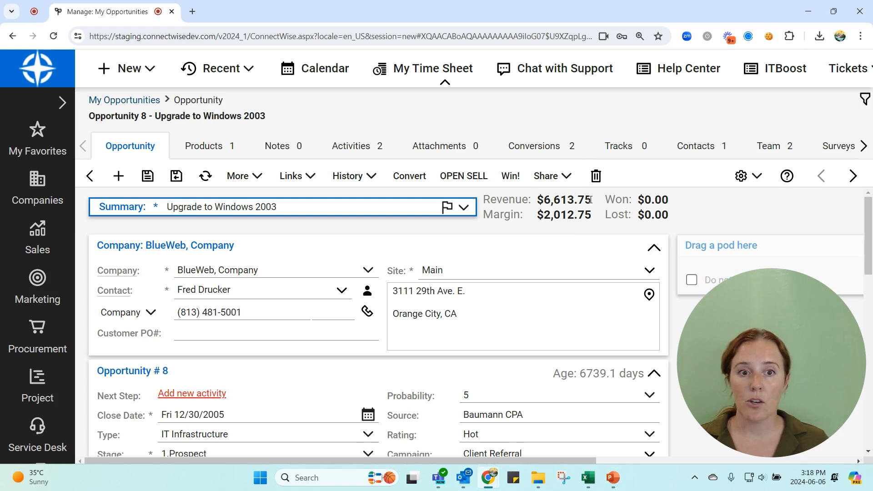
mouse_move(582, 199)
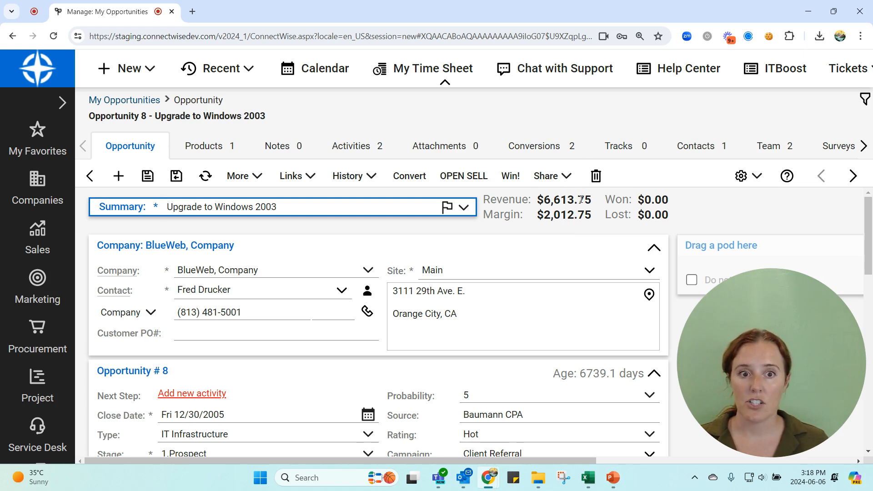
mouse_move(579, 199)
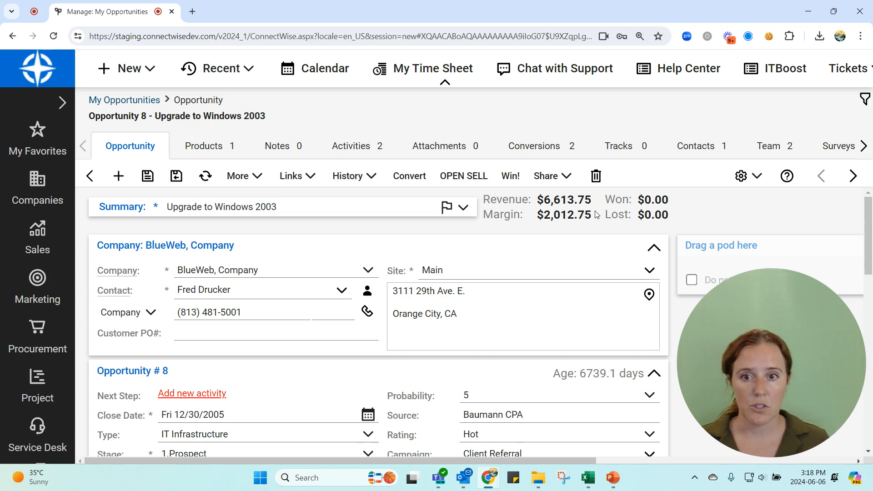
scroll(down, 3)
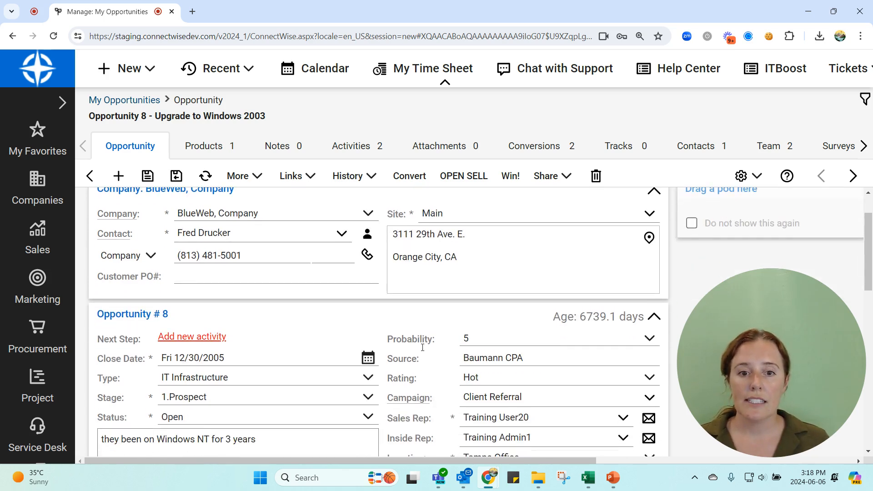
scroll(down, 3)
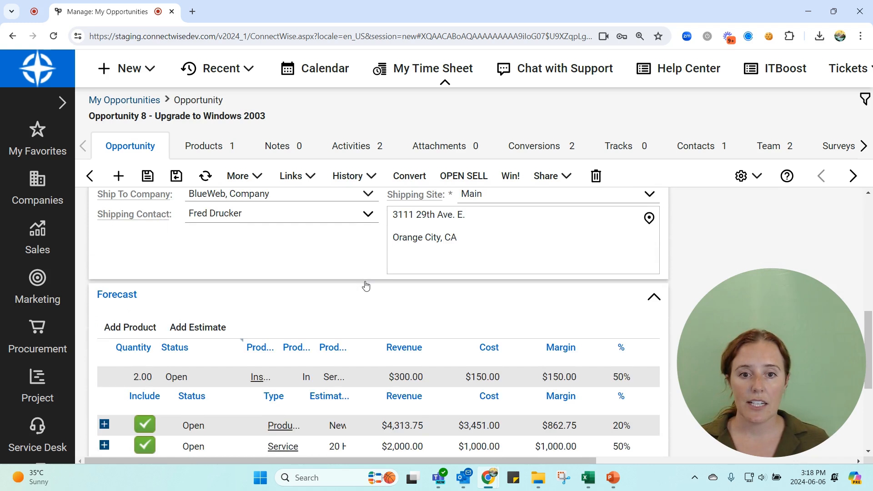
scroll(down, 3)
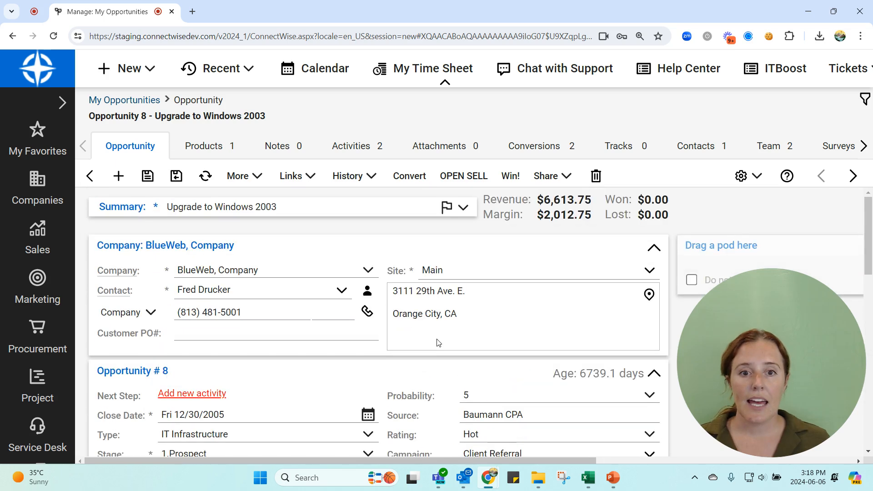
mouse_move(422, 247)
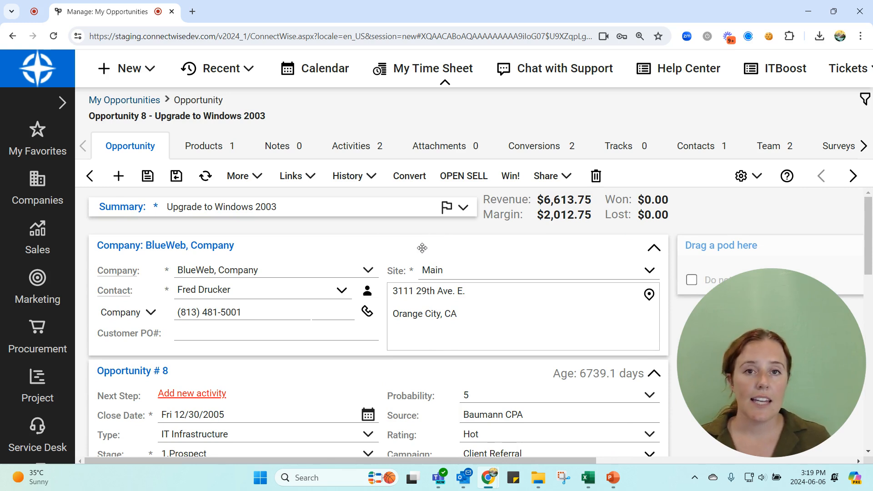
mouse_move(497, 234)
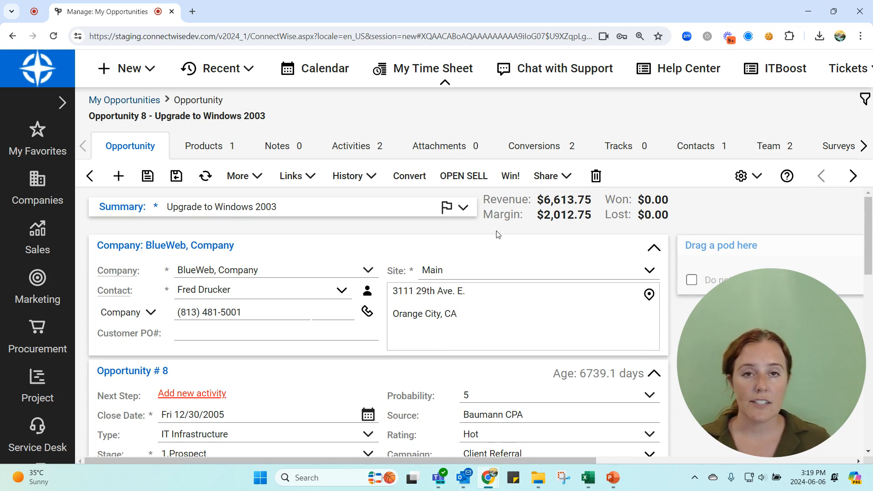
mouse_move(652, 95)
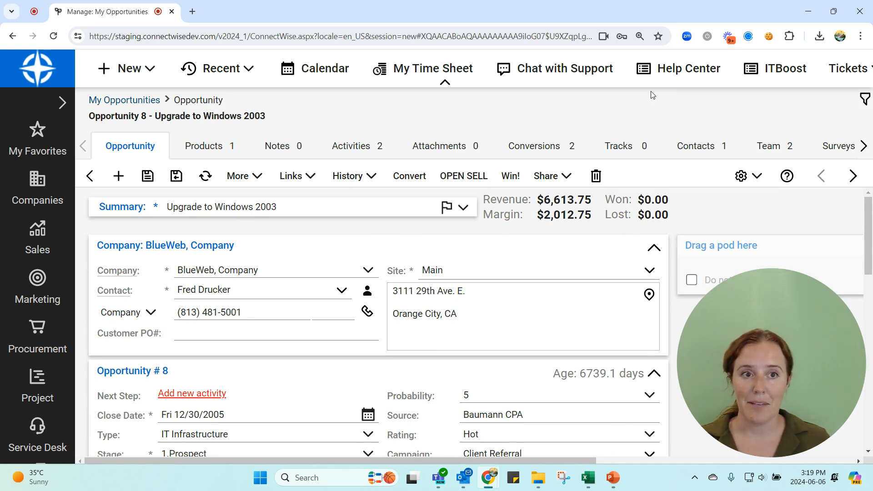